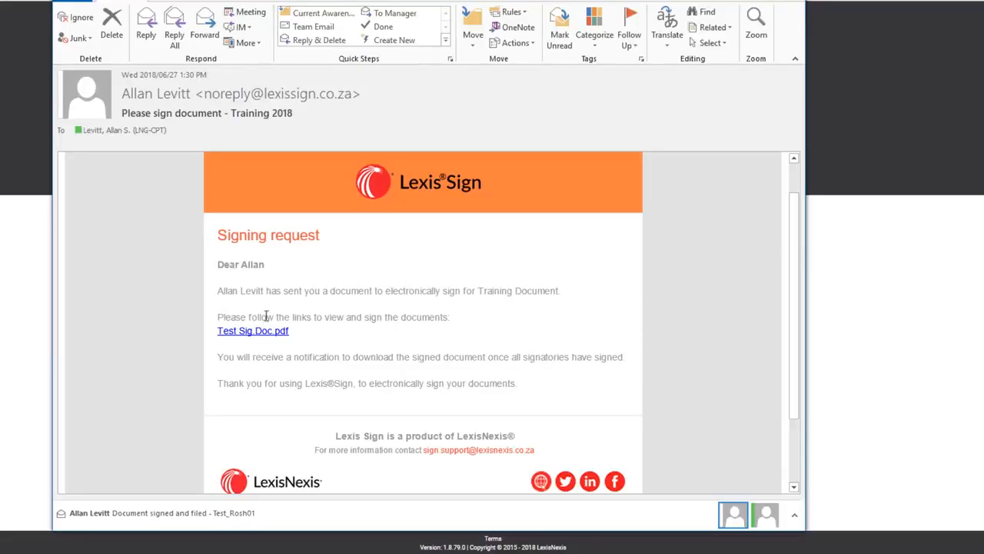
Step: Open the Test Sig Doc.pdf document to be signed in LexisSign
double_click(237, 291)
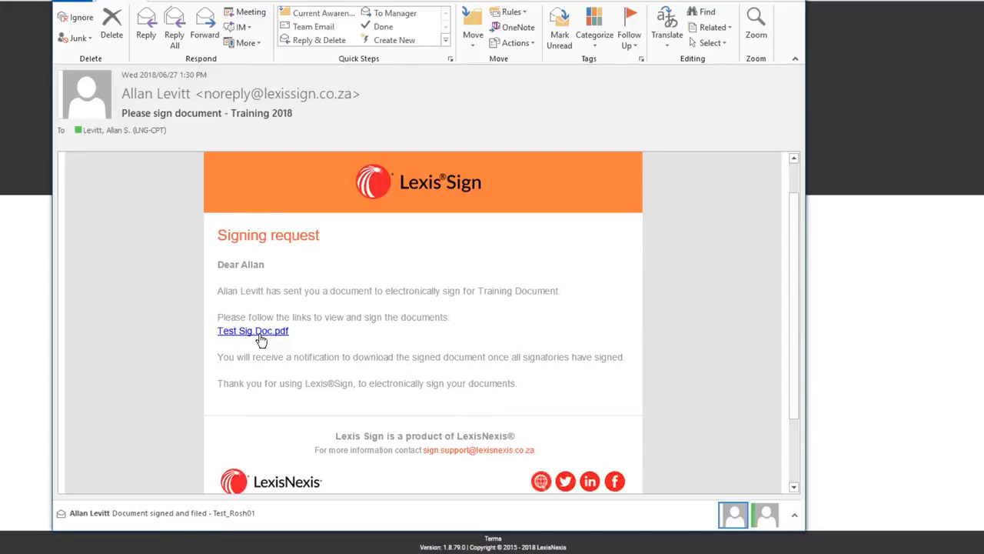
click(252, 330)
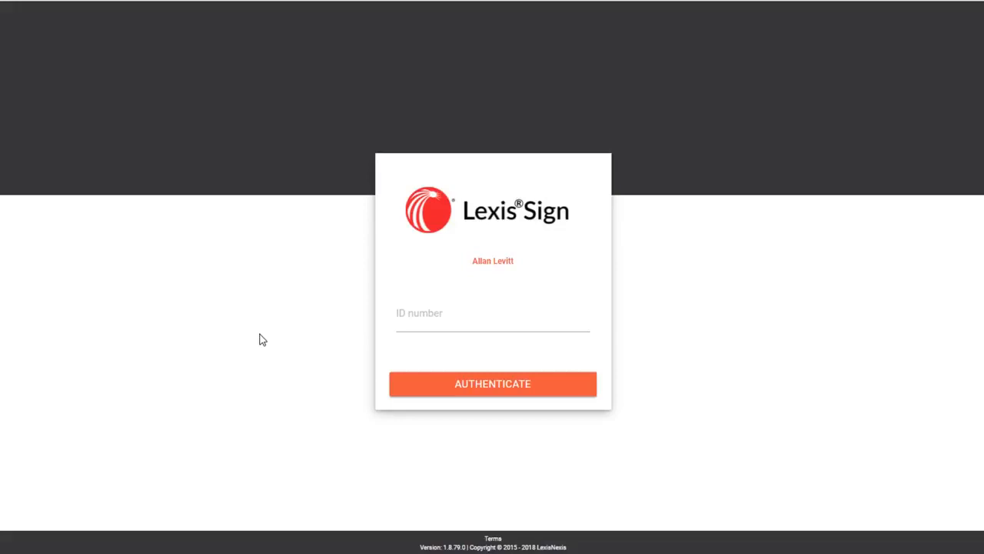
mouse_move(307, 166)
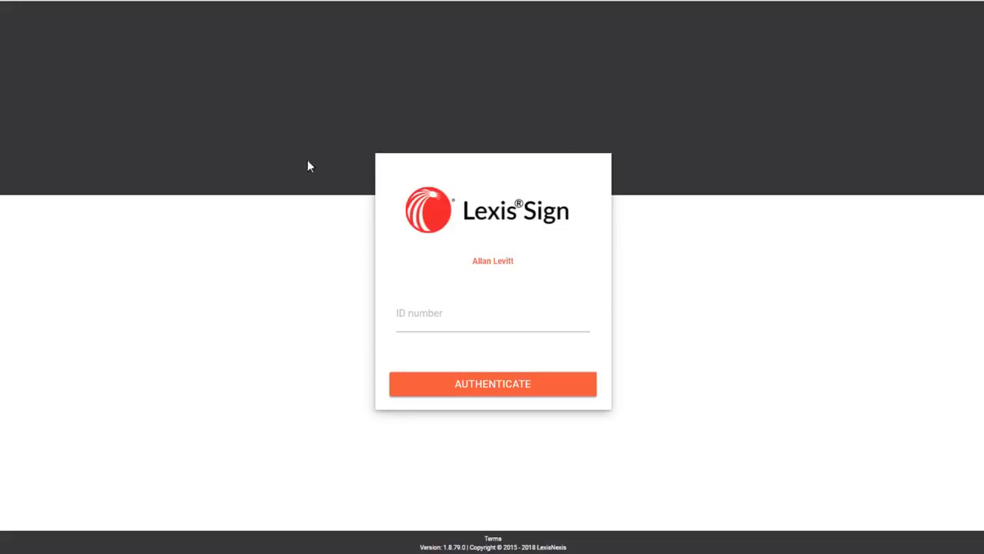
mouse_move(374, 177)
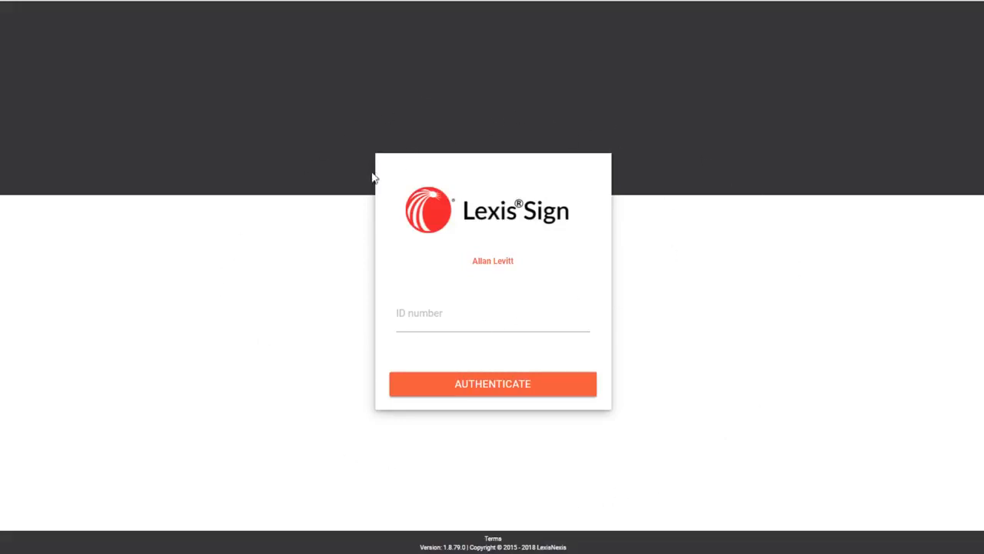
Step: Enter the ID number and authenticate to reach the Training 2018 document
click(492, 314)
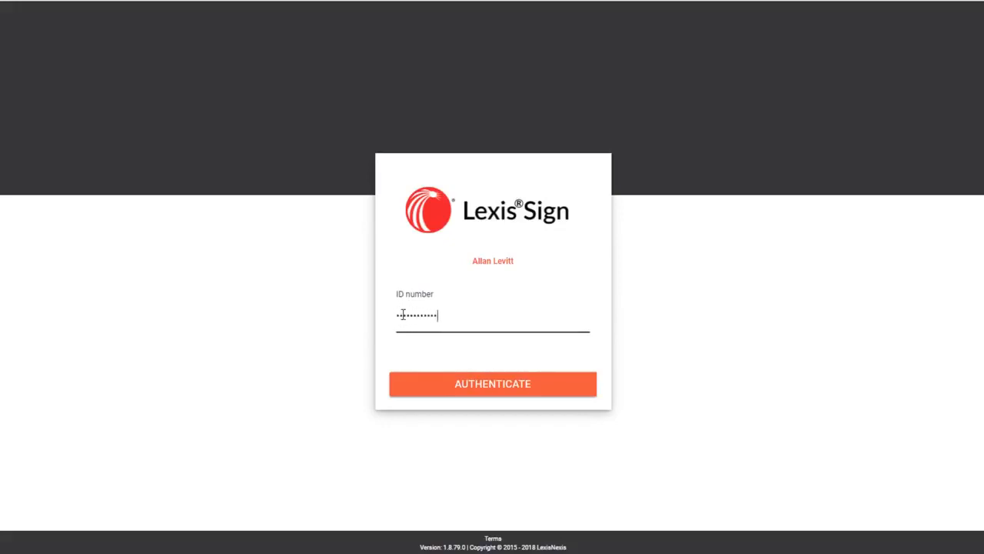
click(492, 385)
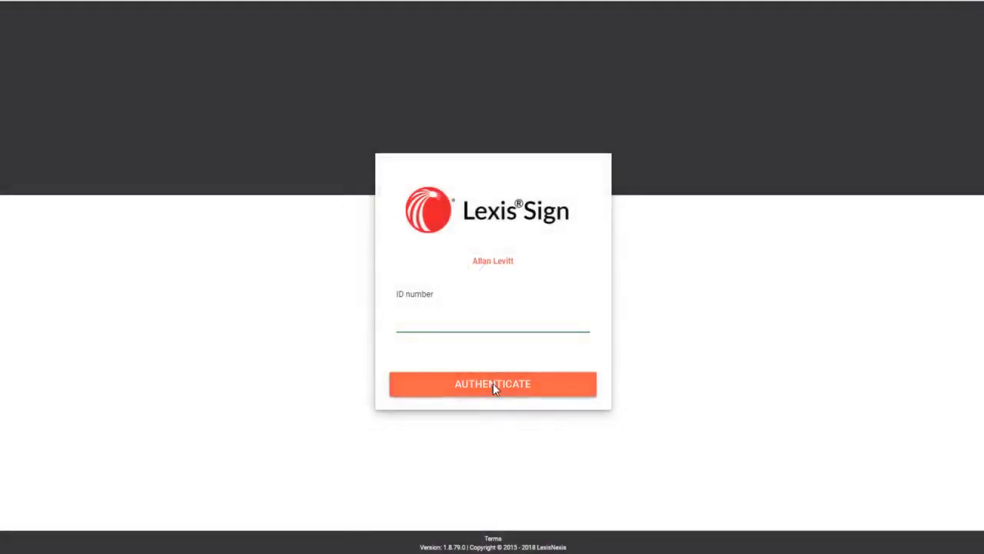
click(492, 384)
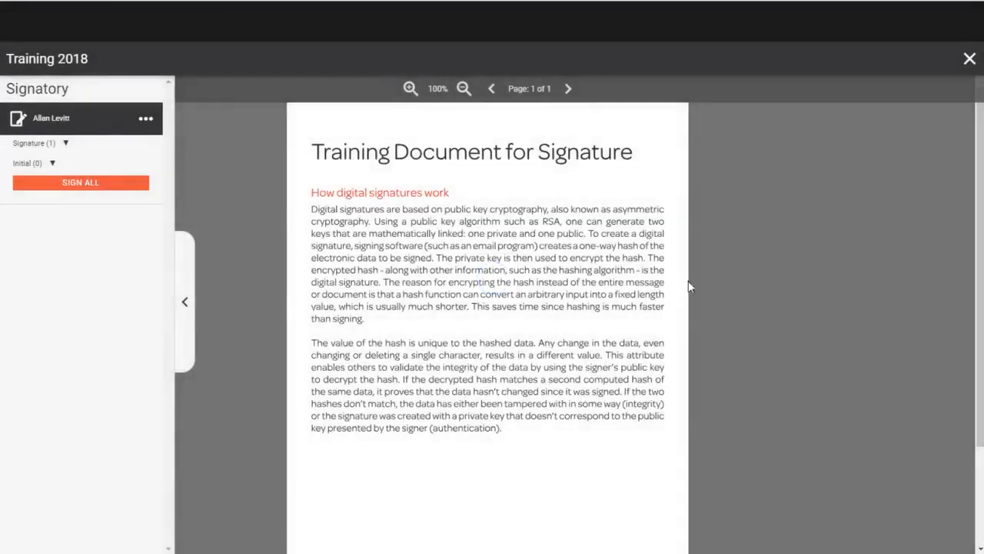
mouse_move(706, 100)
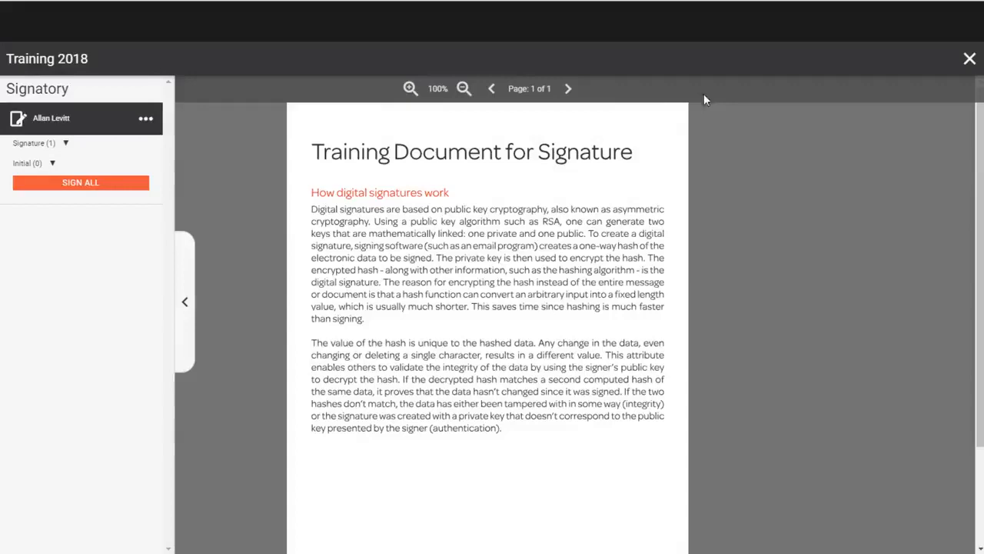
mouse_move(492, 88)
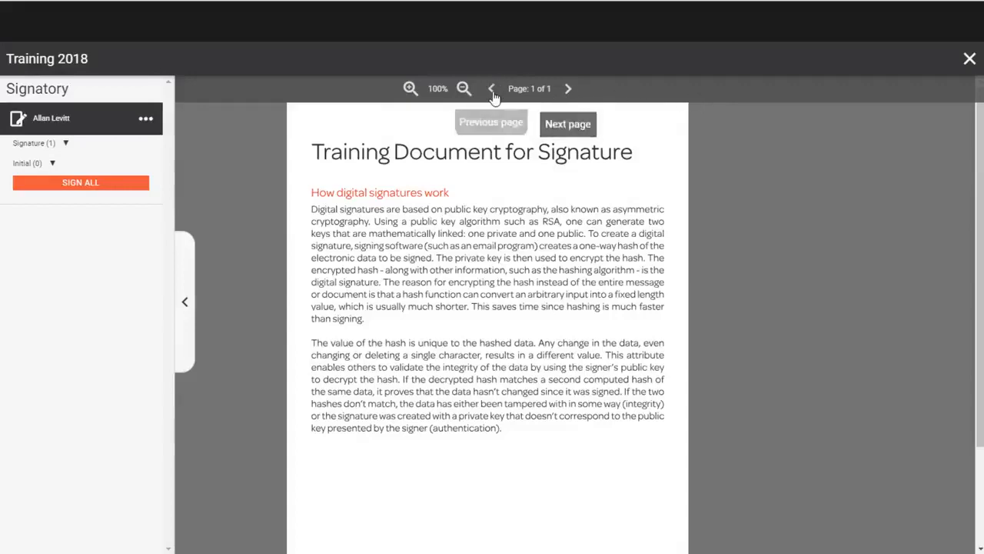
Step: Select the yellow signature field beside 'Signature:' to start signature capture
scroll(down, 3)
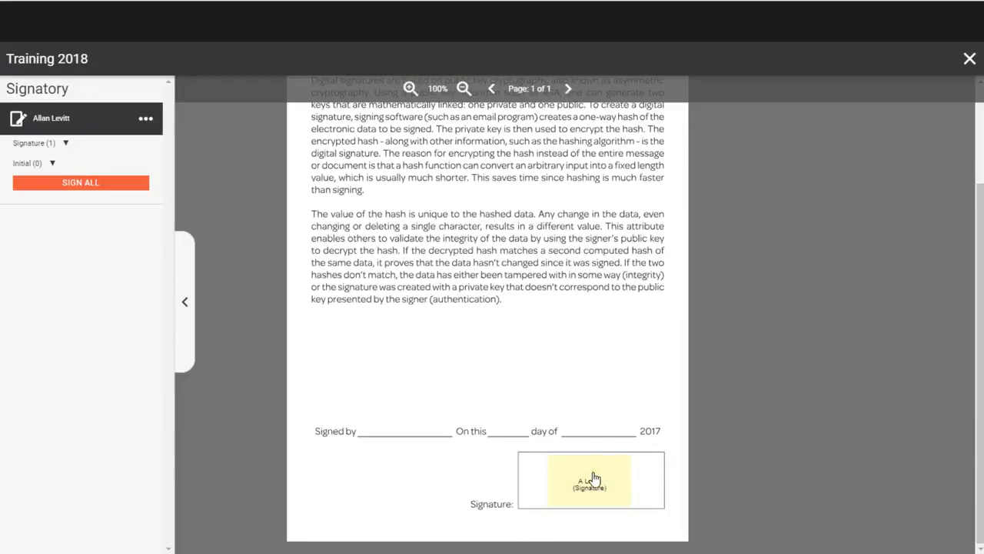
click(589, 480)
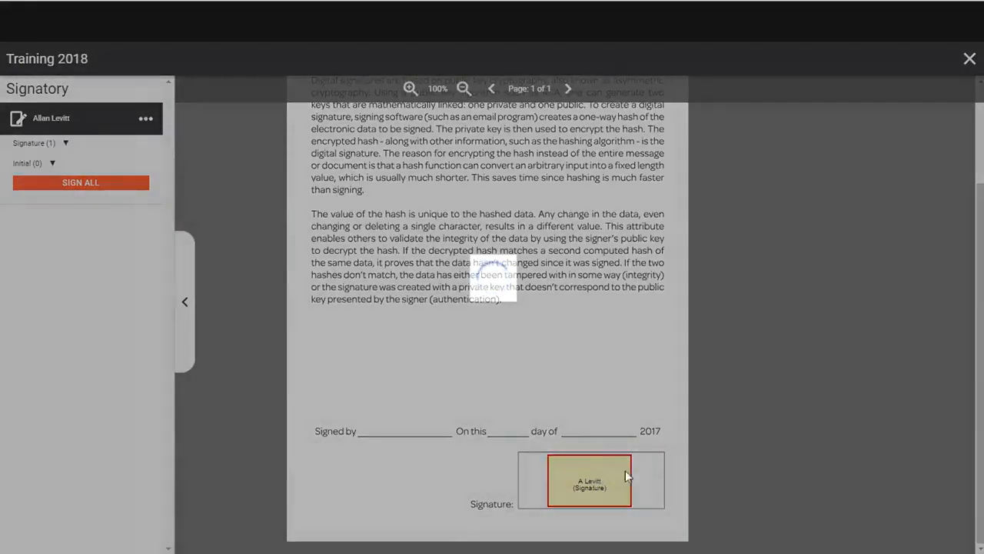
click(589, 480)
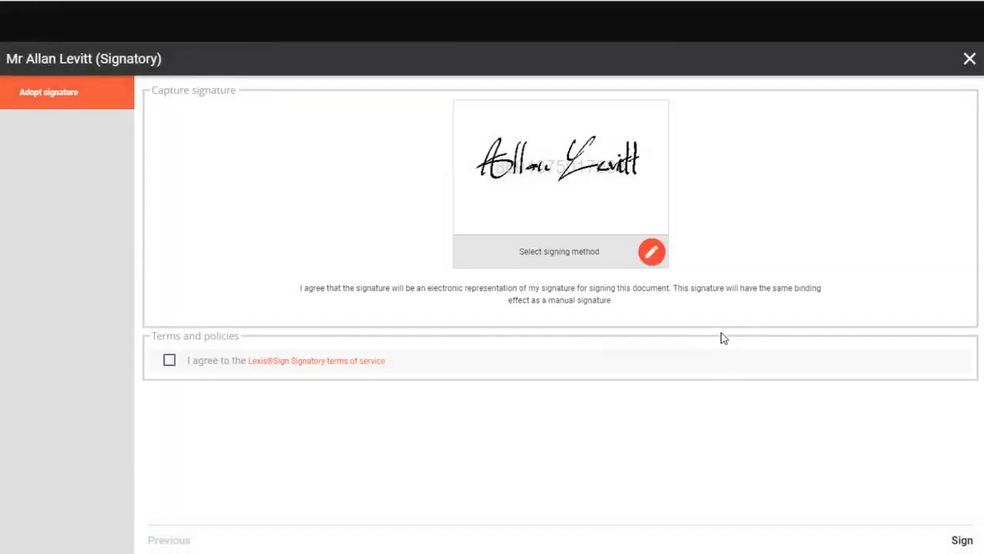
mouse_move(592, 129)
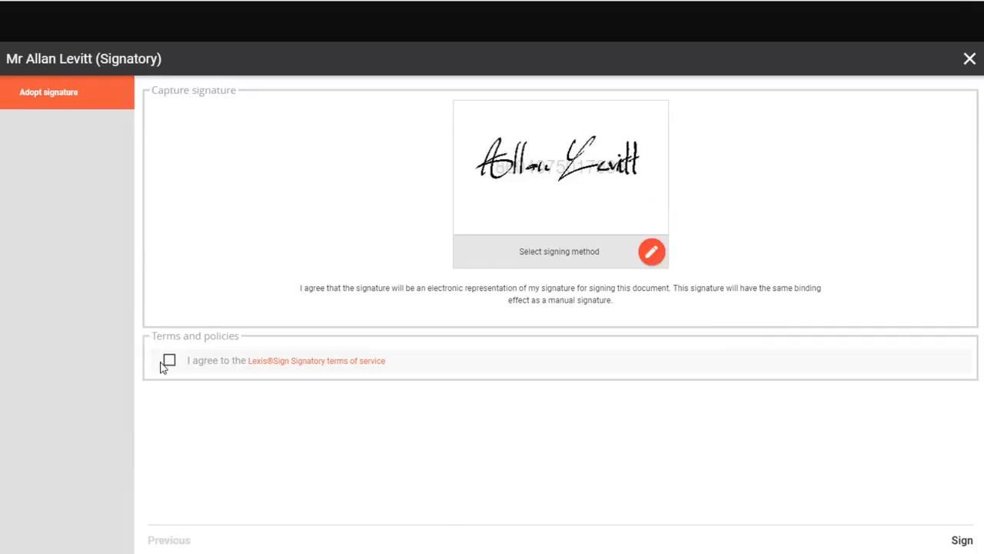
click(170, 360)
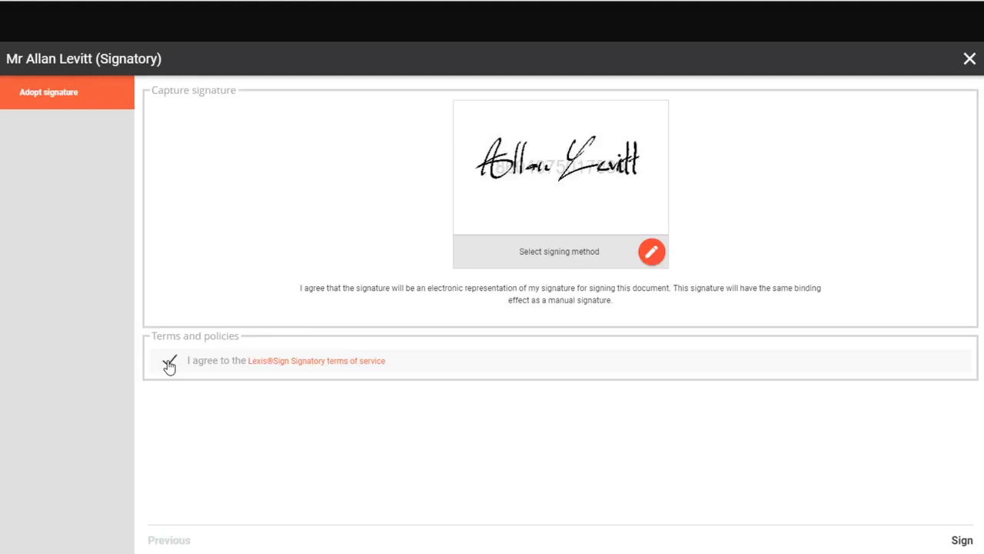
click(169, 360)
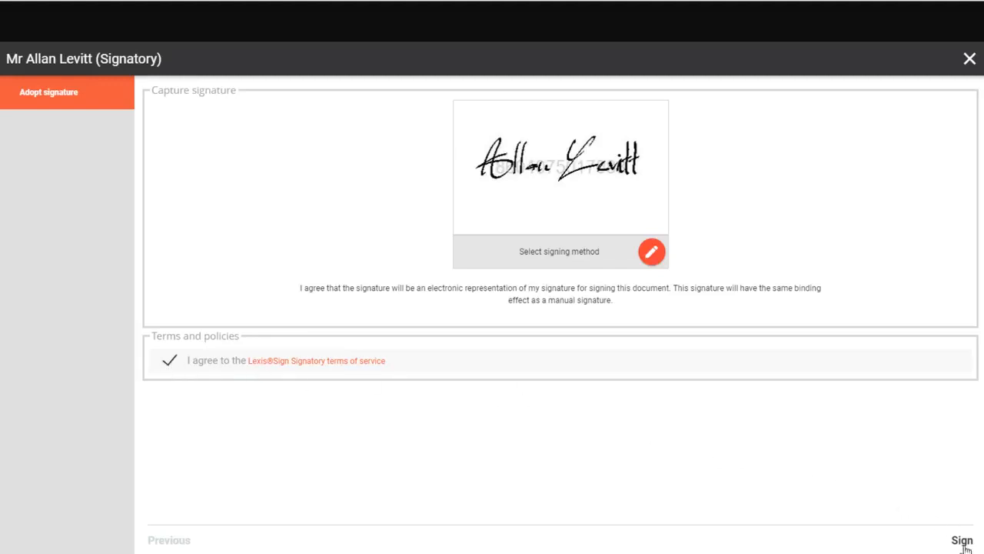
click(962, 540)
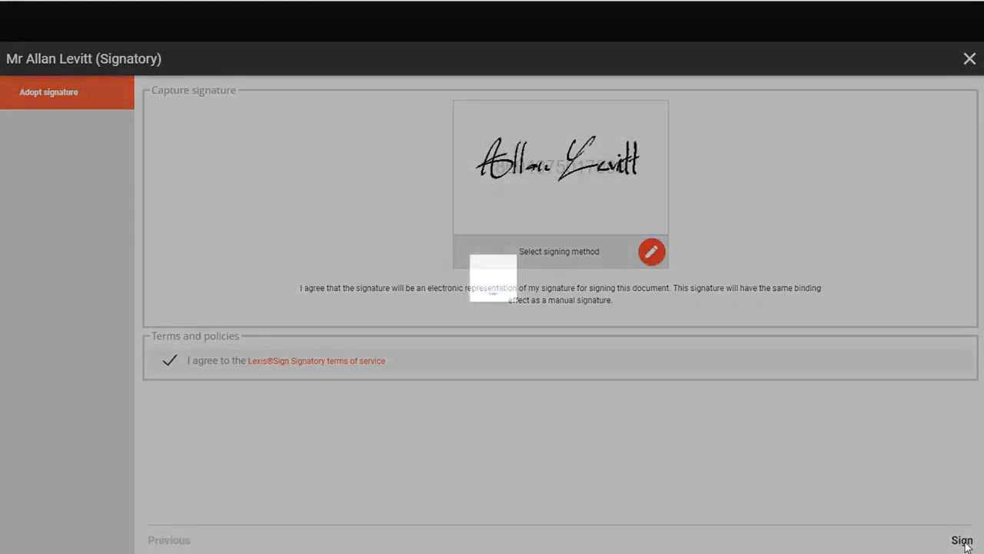
click(963, 540)
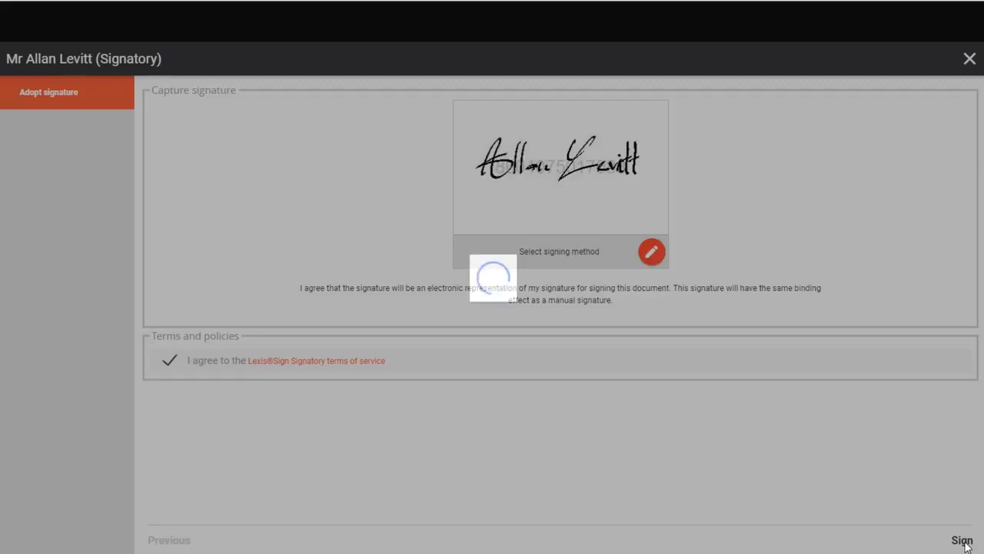
click(963, 540)
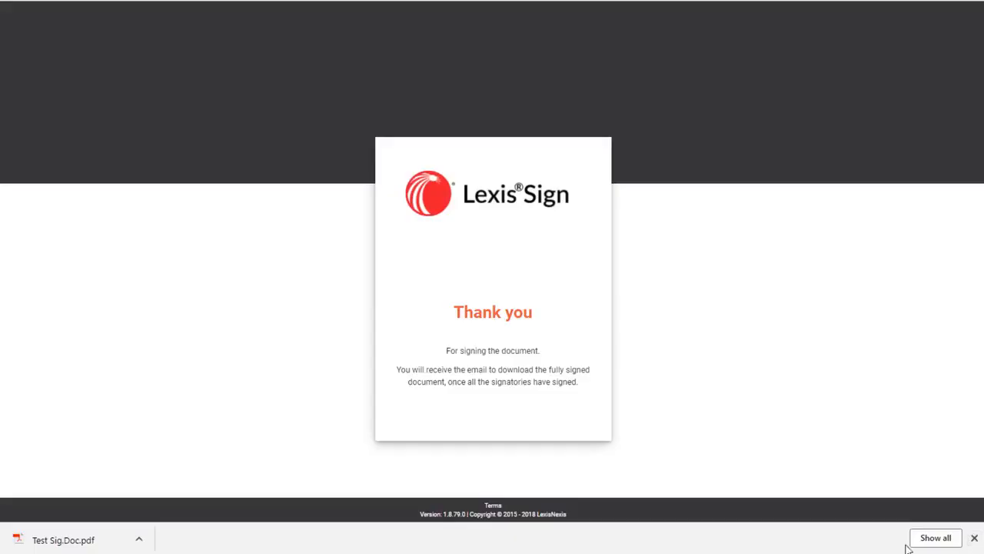
mouse_move(377, 526)
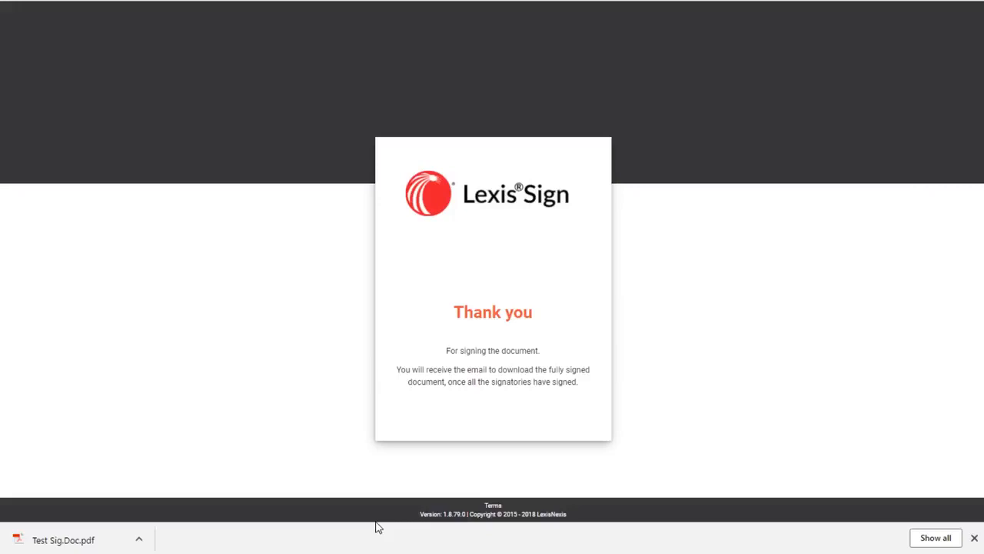
mouse_move(91, 537)
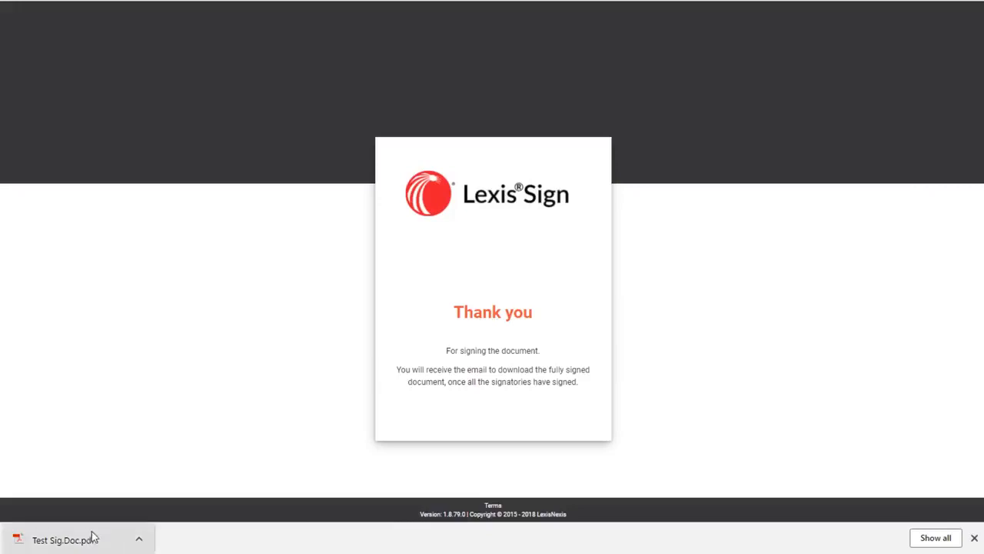
click(65, 538)
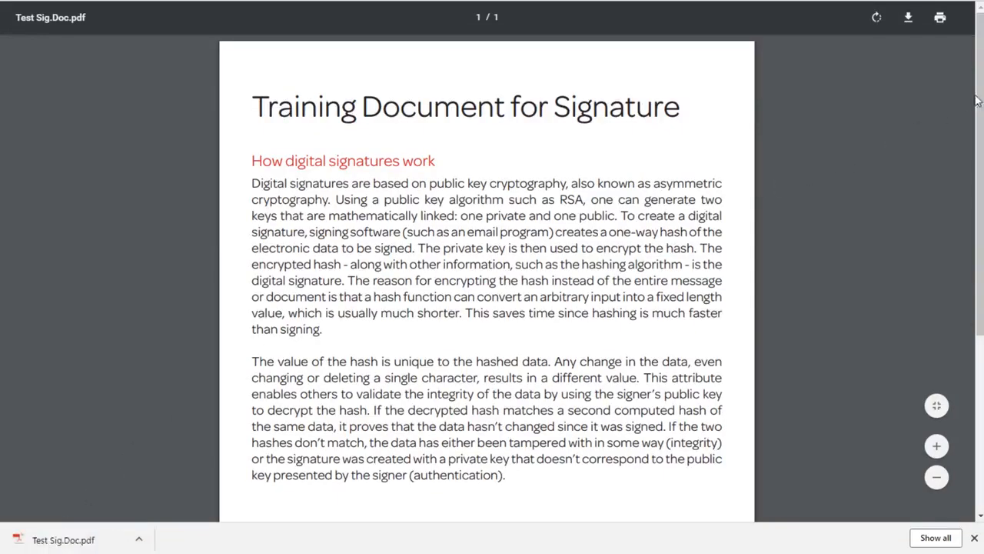
scroll(down, 3)
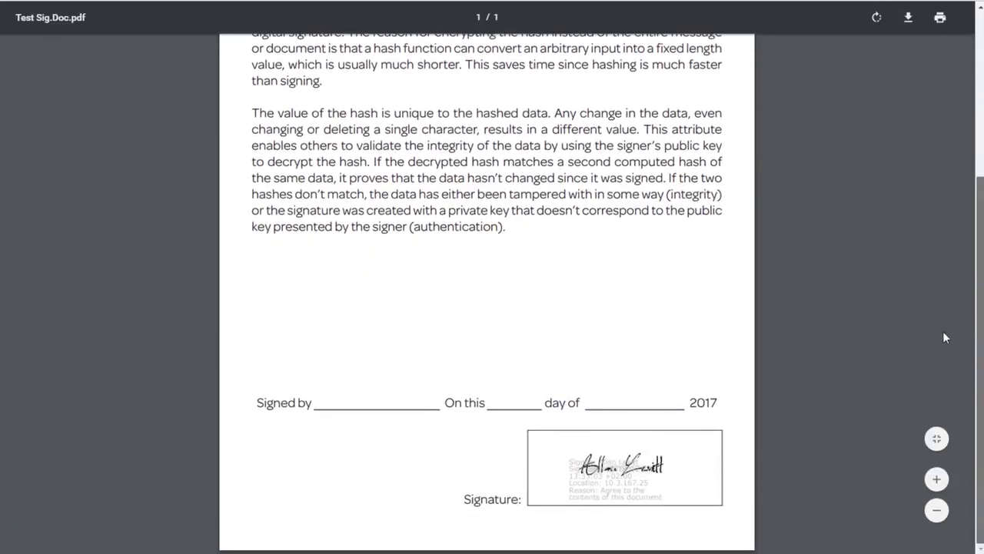
mouse_move(607, 433)
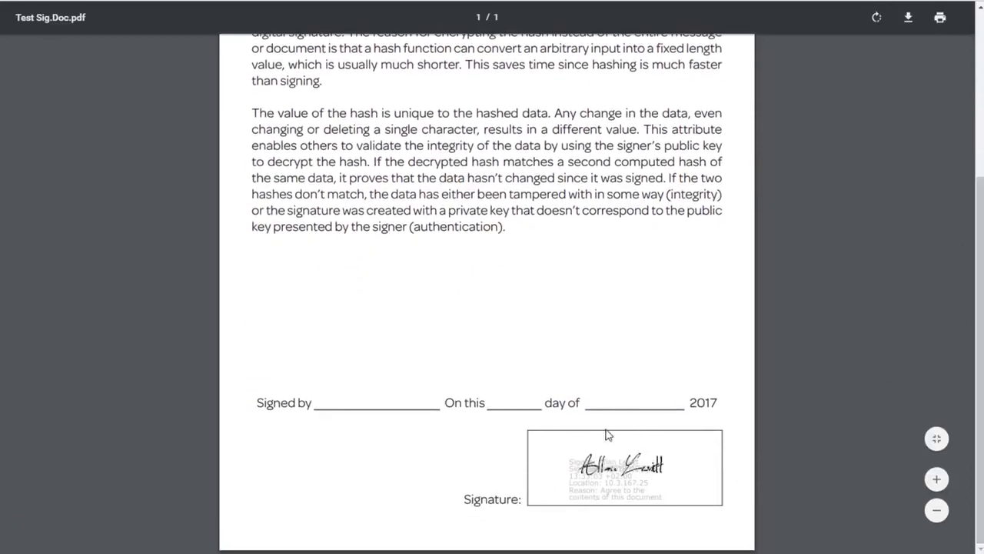
mouse_move(672, 243)
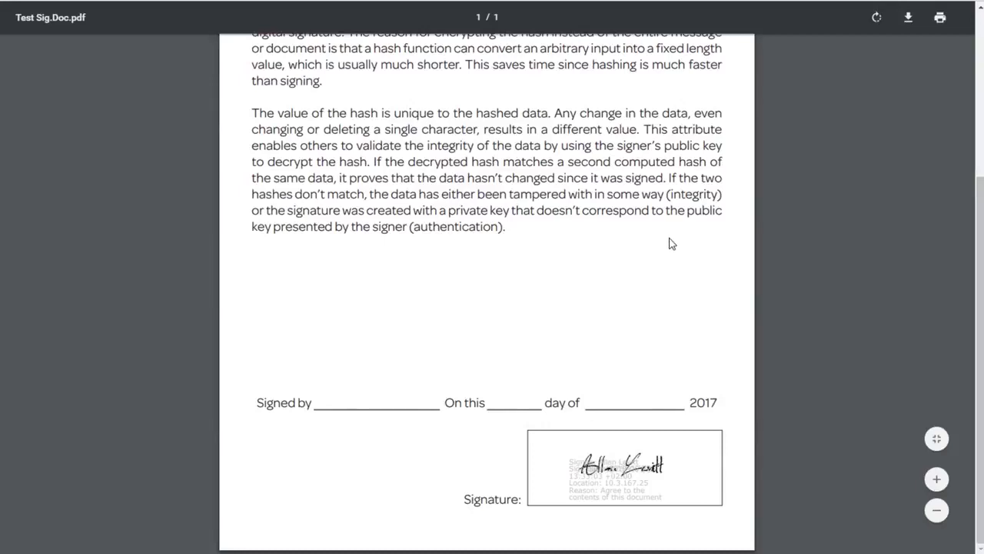